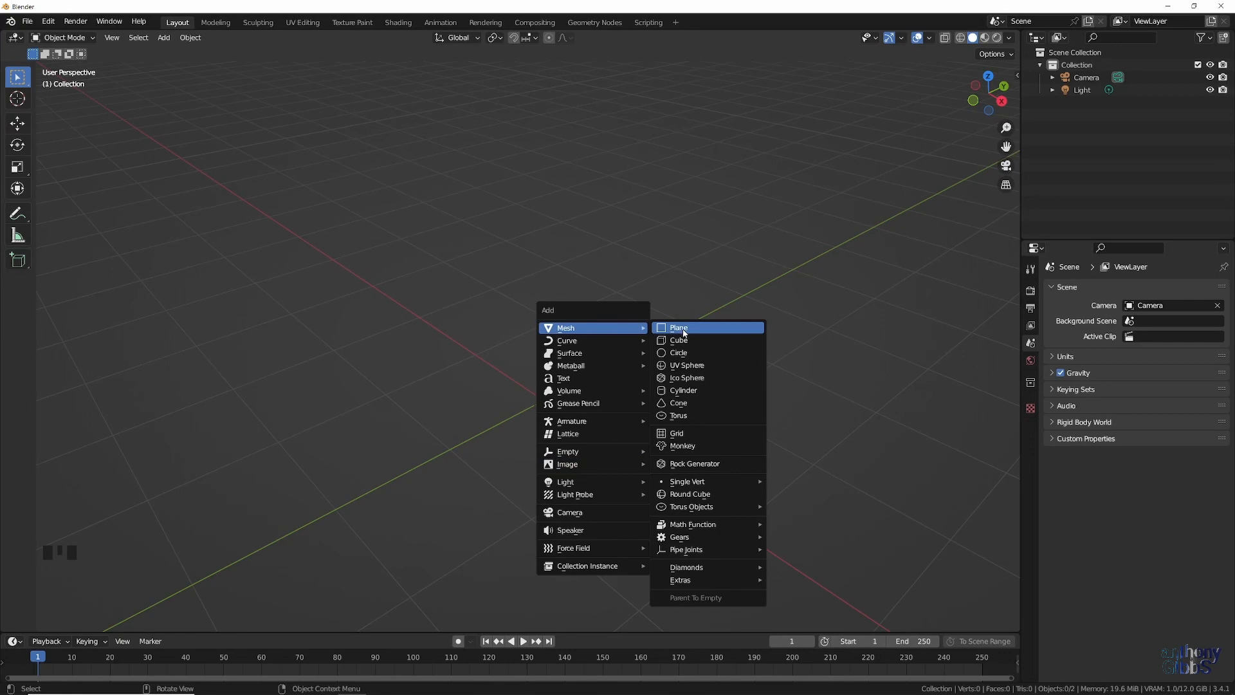
Turn a small added plane into a tall square post with a set Z height
{"action": "left_click", "coordinate": [678, 327]}
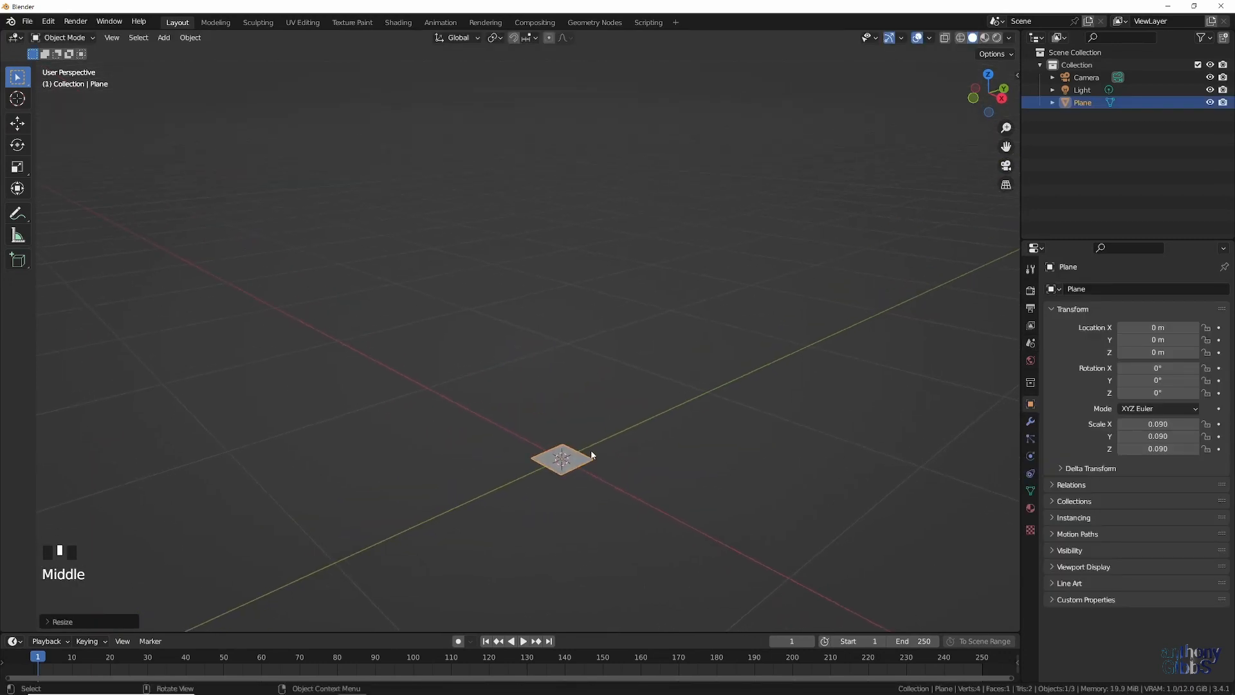
{"action": "key", "text": "Tab"}
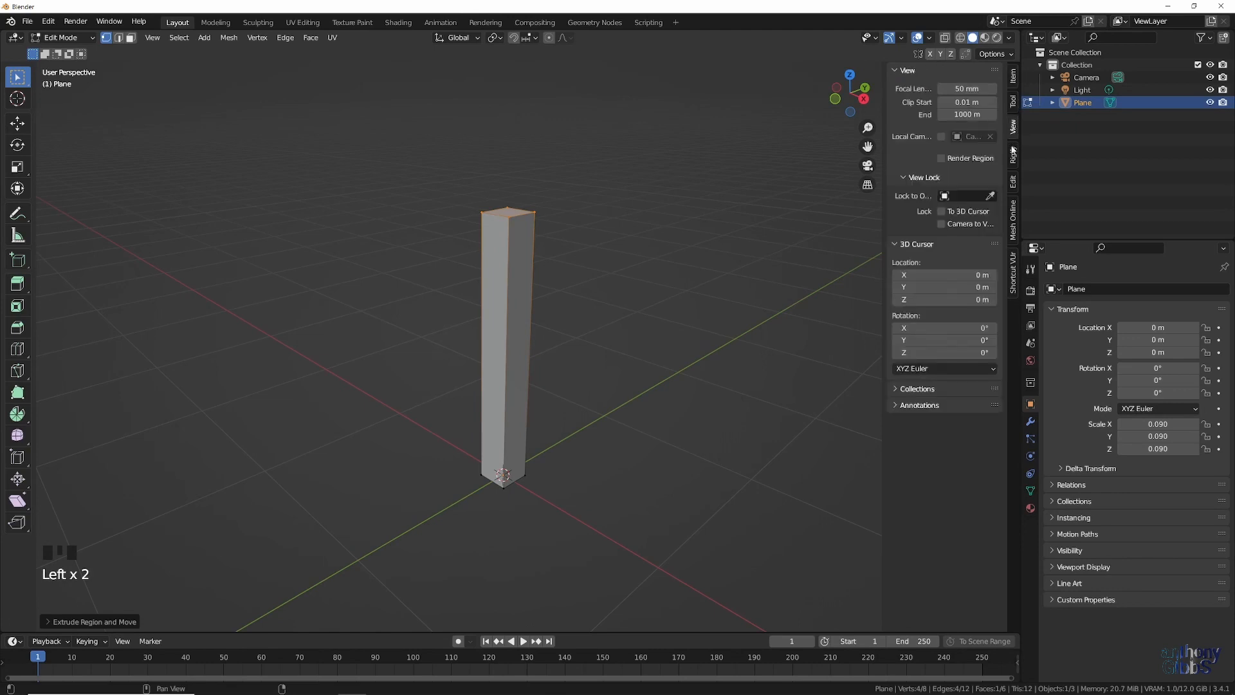
{"action": "key", "text": "Tab"}
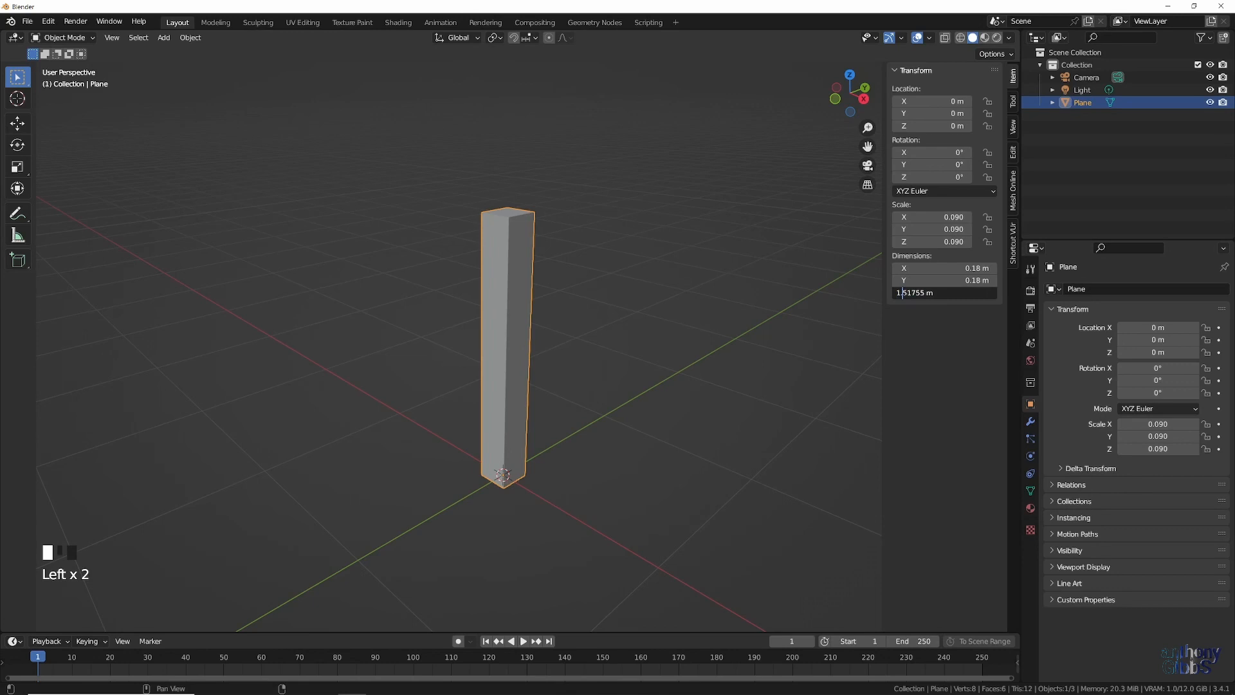
{"action": "key", "text": "Delete"}
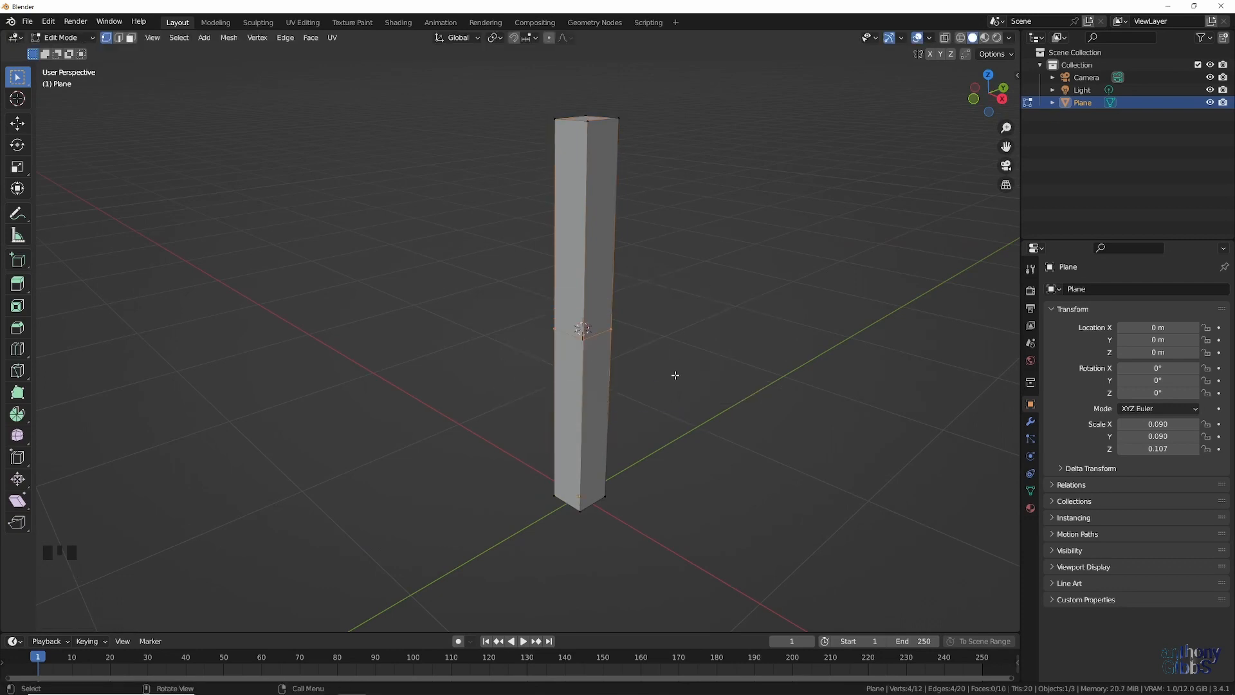
{"action": "key", "text": "Tab"}
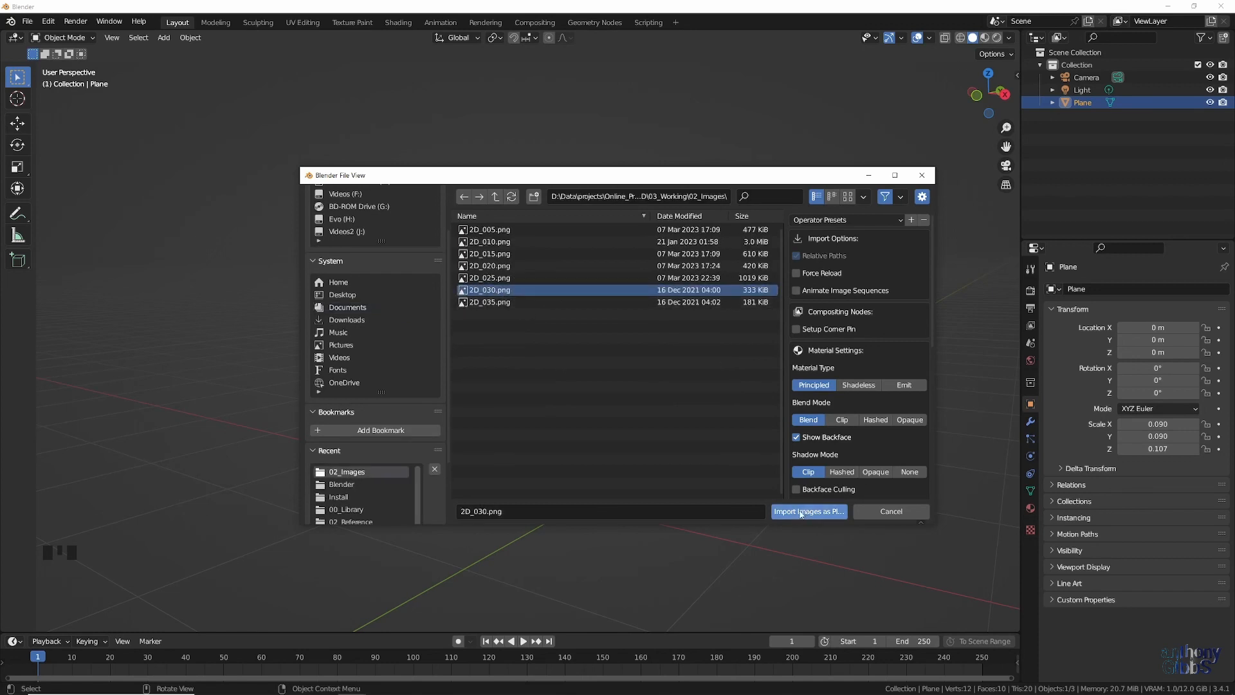
Import 2D_030.png and 2D_035.png as upright image planes
{"action": "left_click", "coordinate": [807, 512]}
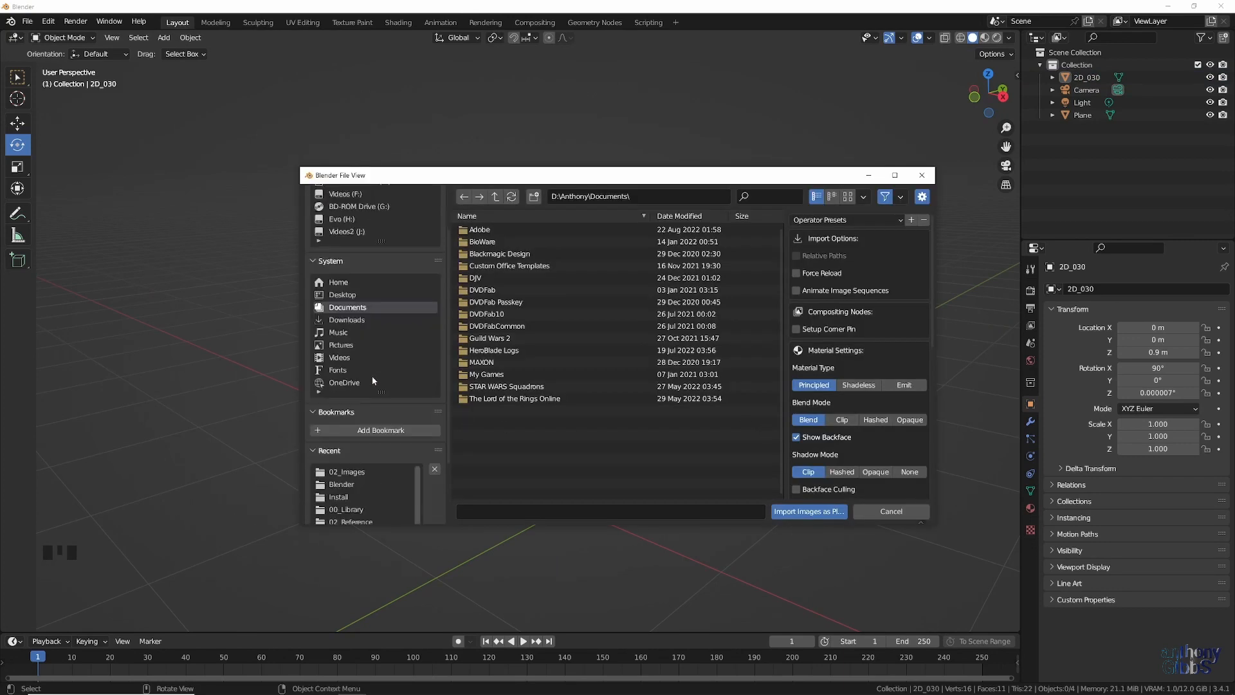
{"action": "left_click", "coordinate": [807, 510]}
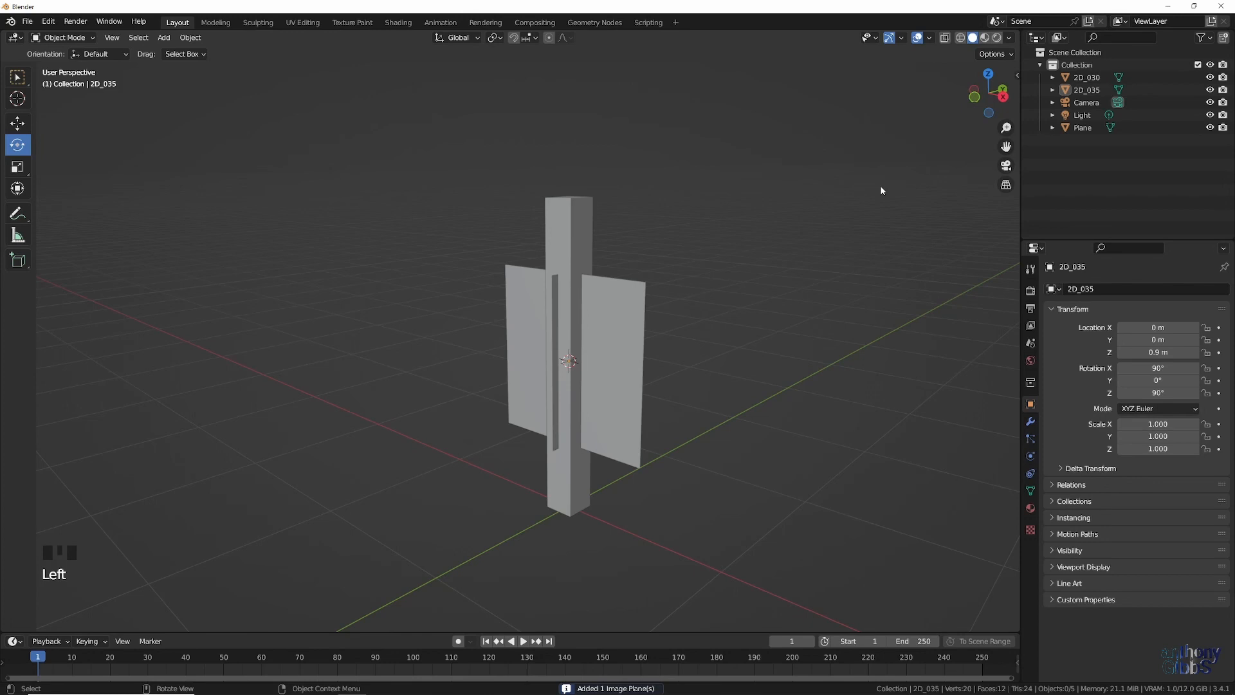
Set viewport shading colour to Texture and select both drawing planes in front view
{"action": "left_click", "coordinate": [1008, 38]}
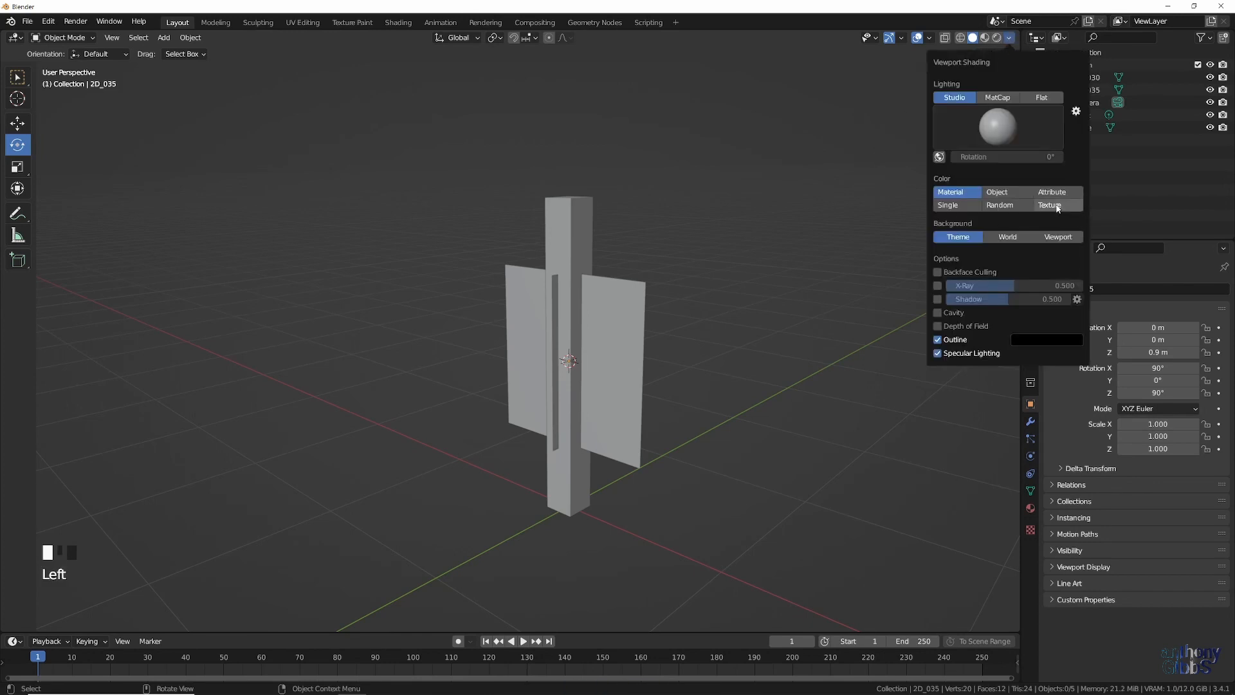
{"action": "left_click", "coordinate": [764, 330]}
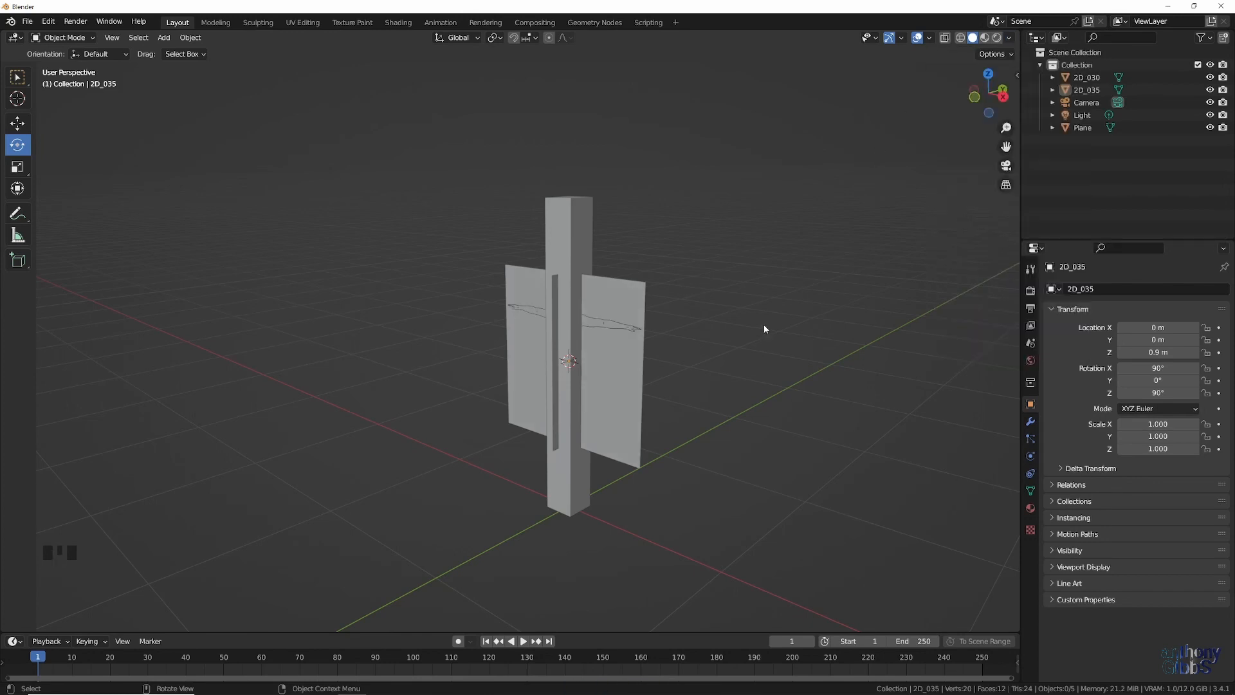
{"action": "left_click_drag", "start_coordinate": [764, 329], "coordinate": [720, 294]}
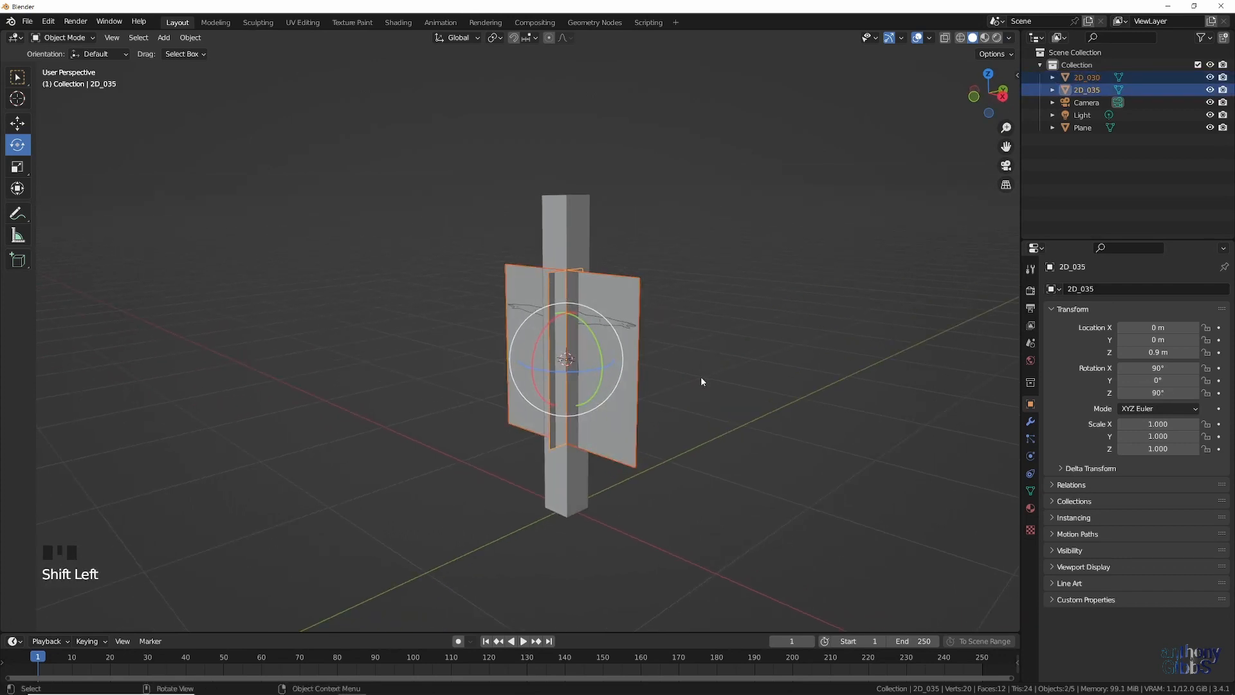
{"action": "left_click_drag", "start_coordinate": [701, 382], "coordinate": [590, 351]}
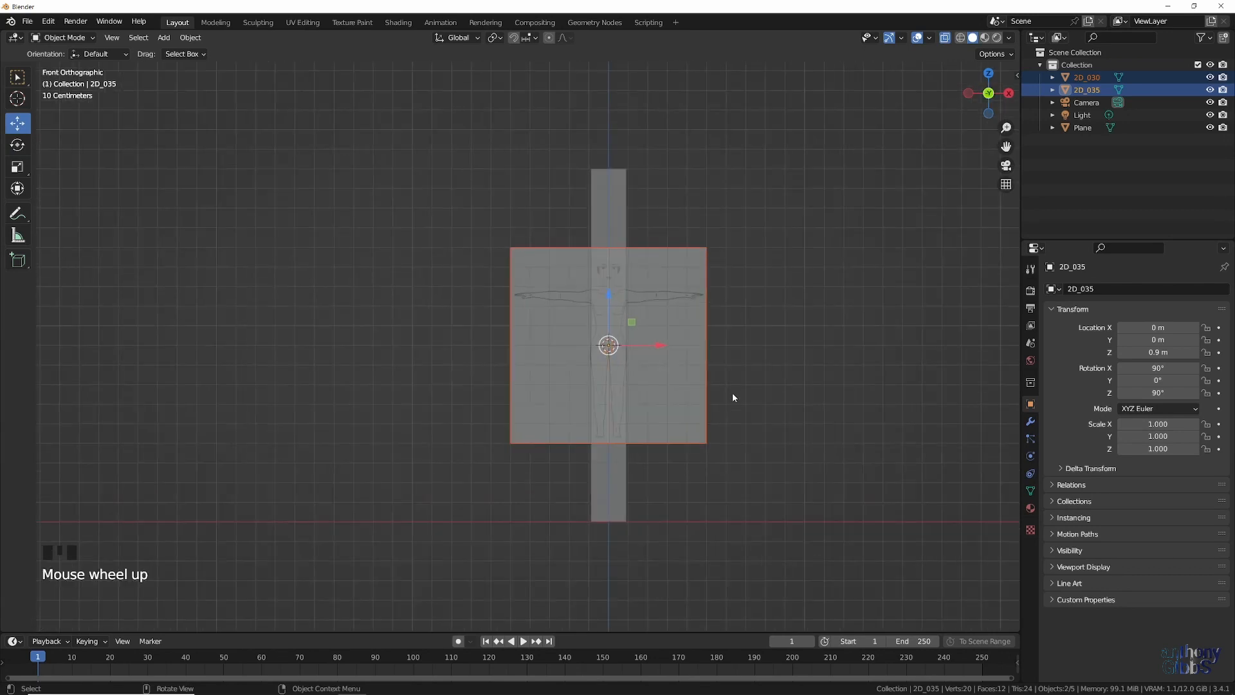
Scale both drawings to full height, remove the post, and slide the side drawing into line
{"action": "key", "text": "s"}
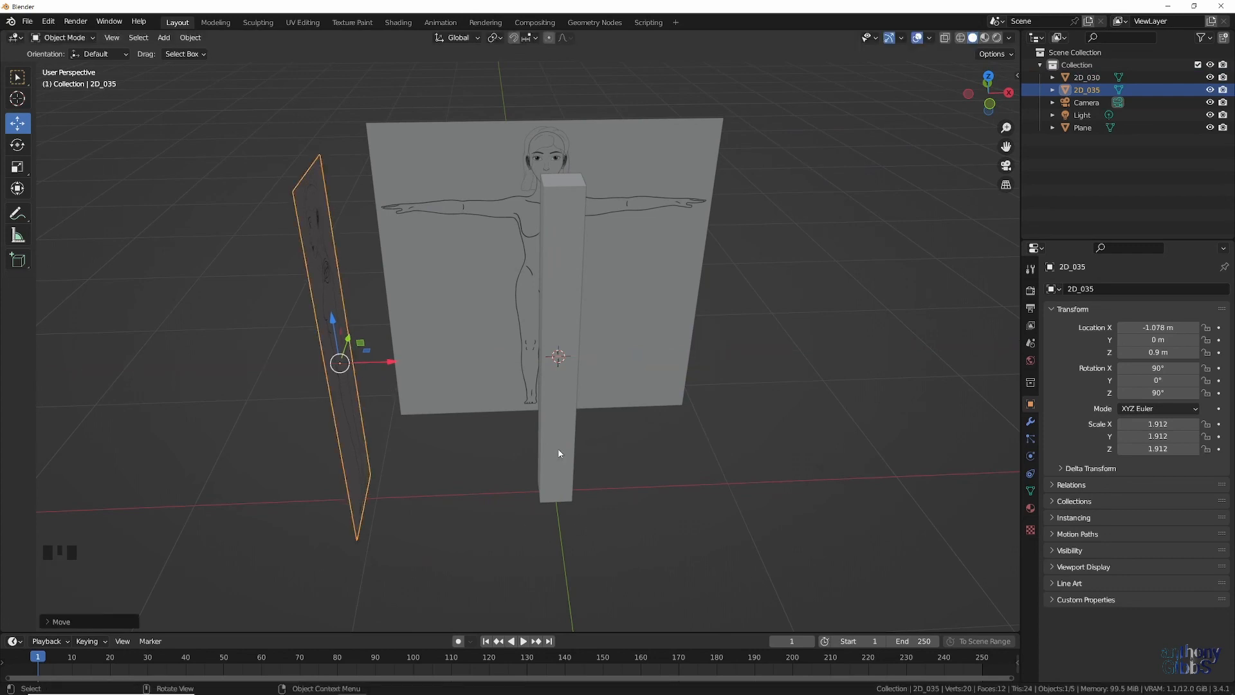
{"action": "key", "text": "Delete"}
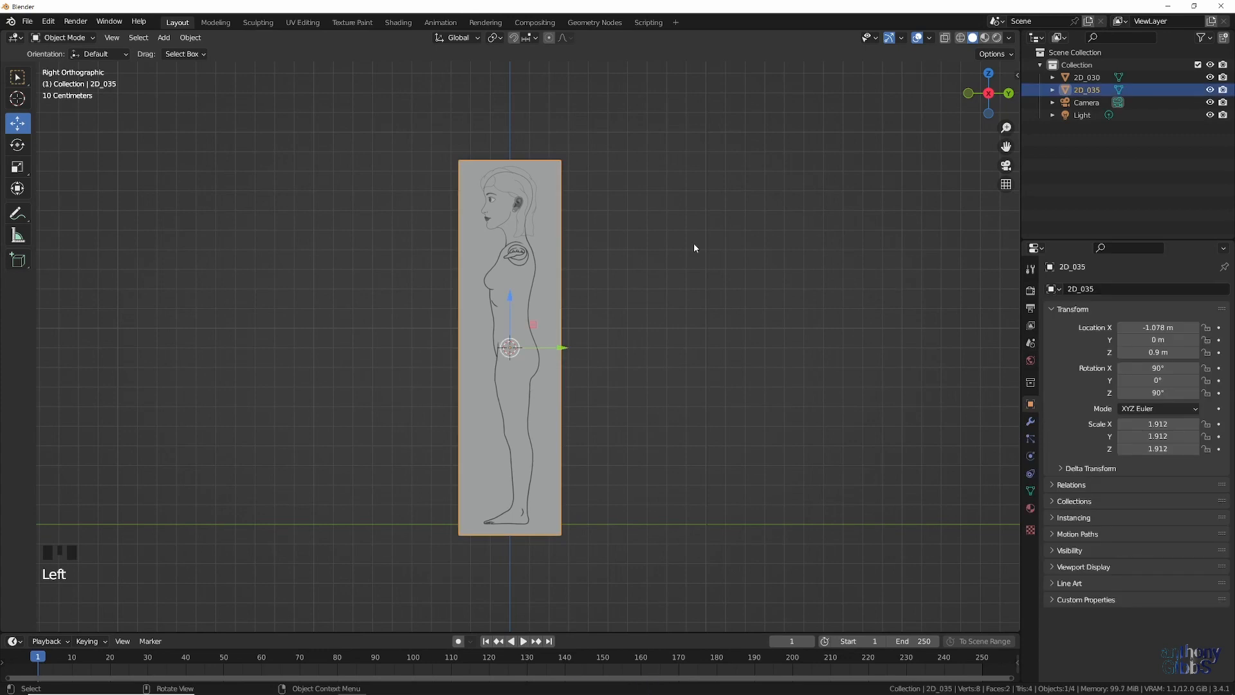
{"action": "scroll", "scroll_direction": "up", "scroll_amount": 3}
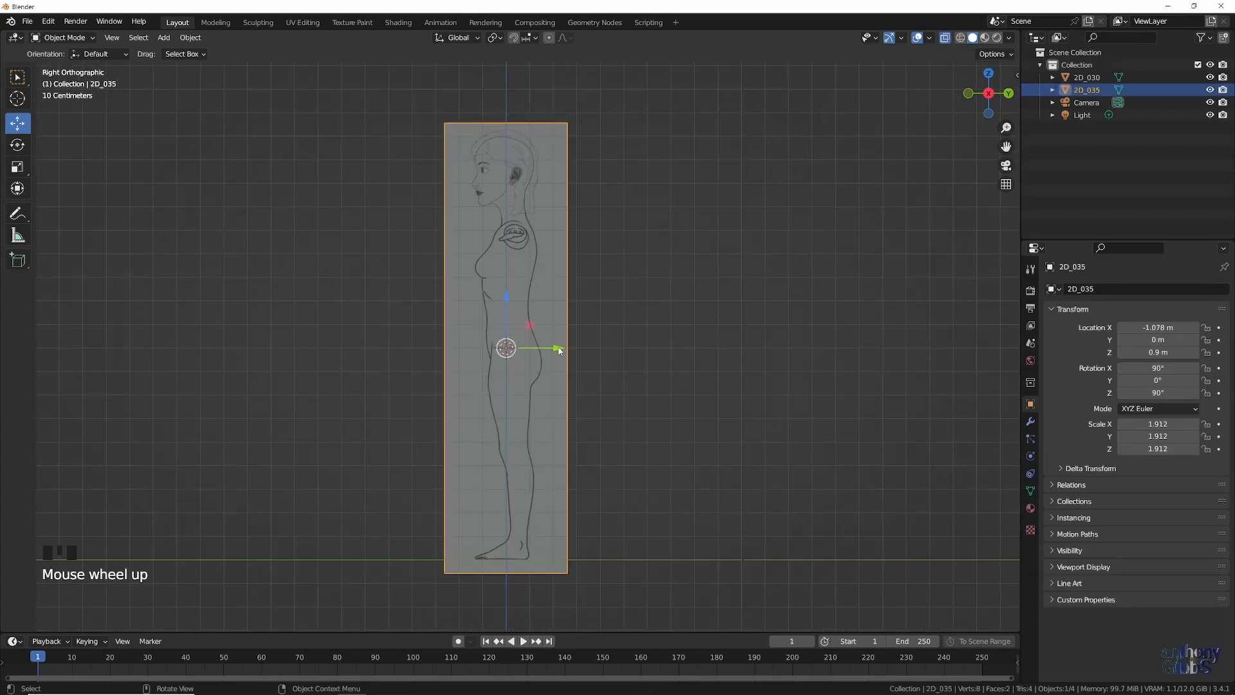
{"action": "left_click_drag", "start_coordinate": [557, 348], "coordinate": [546, 348]}
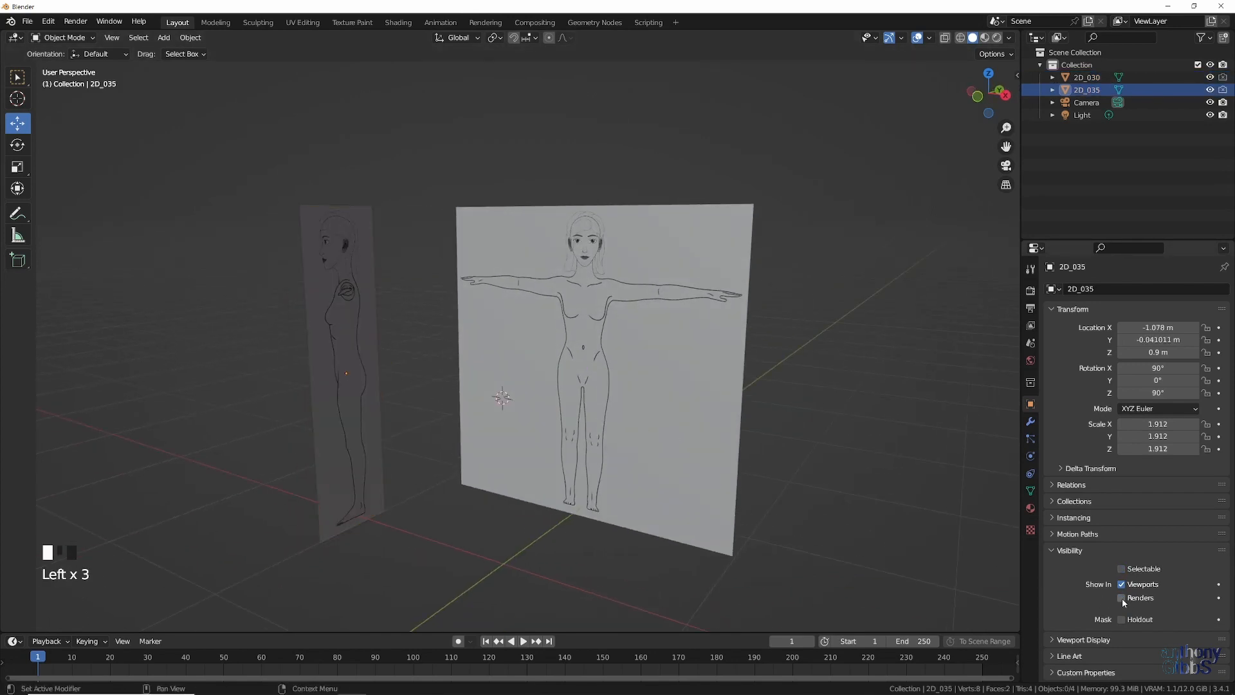
Add a UV sphere, enable X-Ray, and shrink the sphere to fit the drawn head
{"action": "key", "text": "shift+a"}
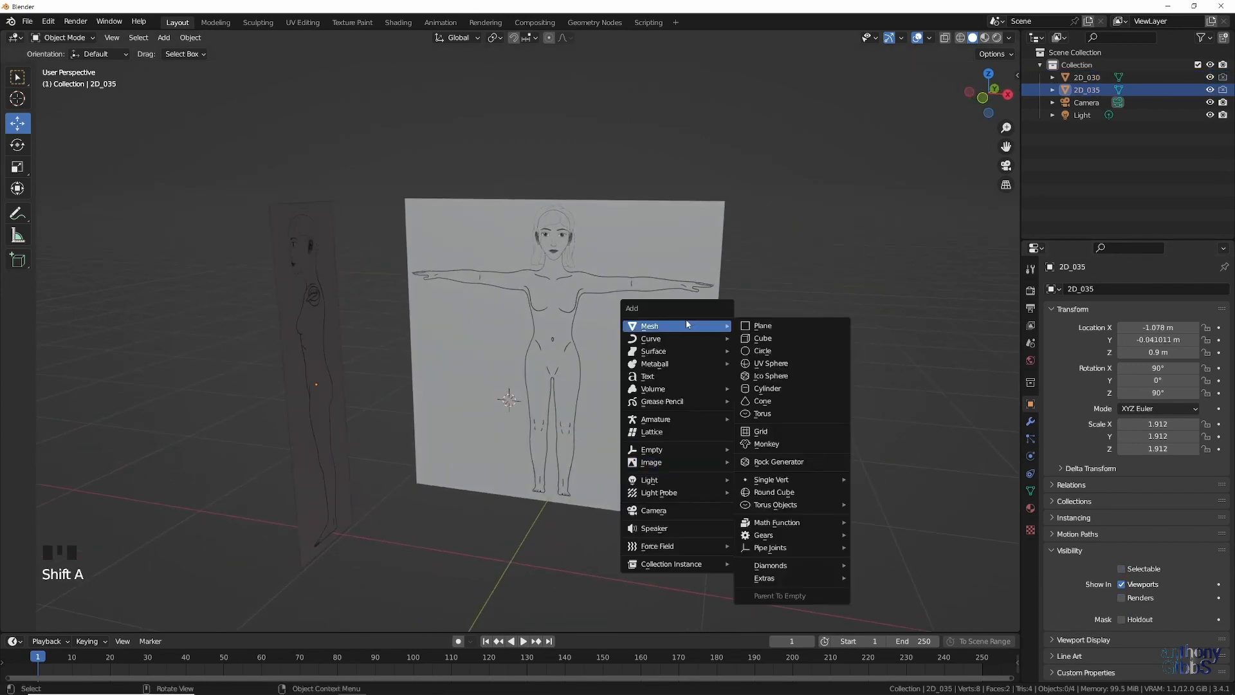
{"action": "left_click", "coordinate": [767, 363]}
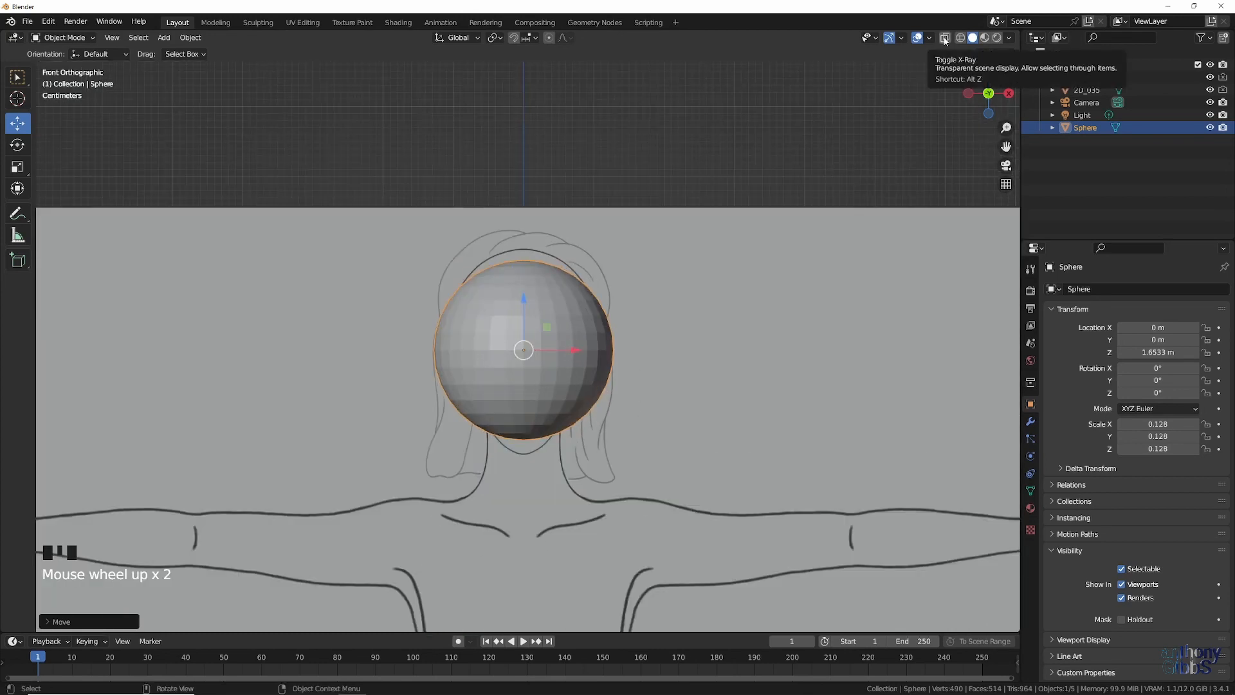
{"action": "key", "text": "s"}
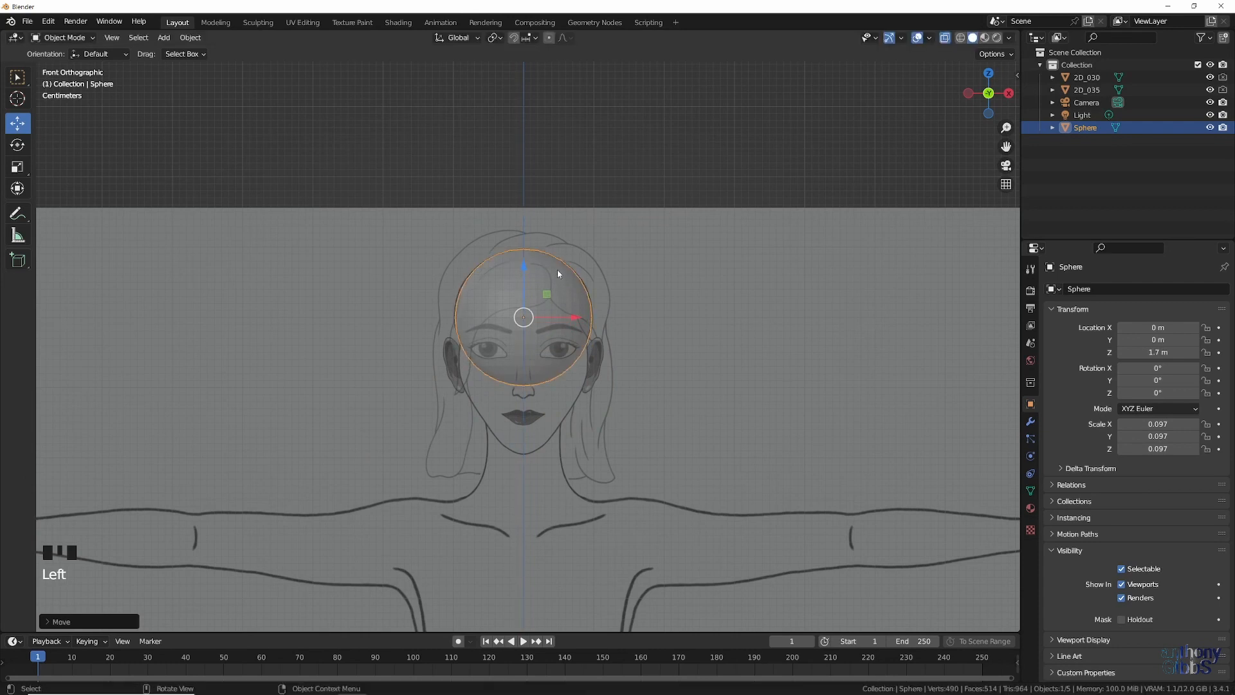
{"action": "key", "text": "Tab"}
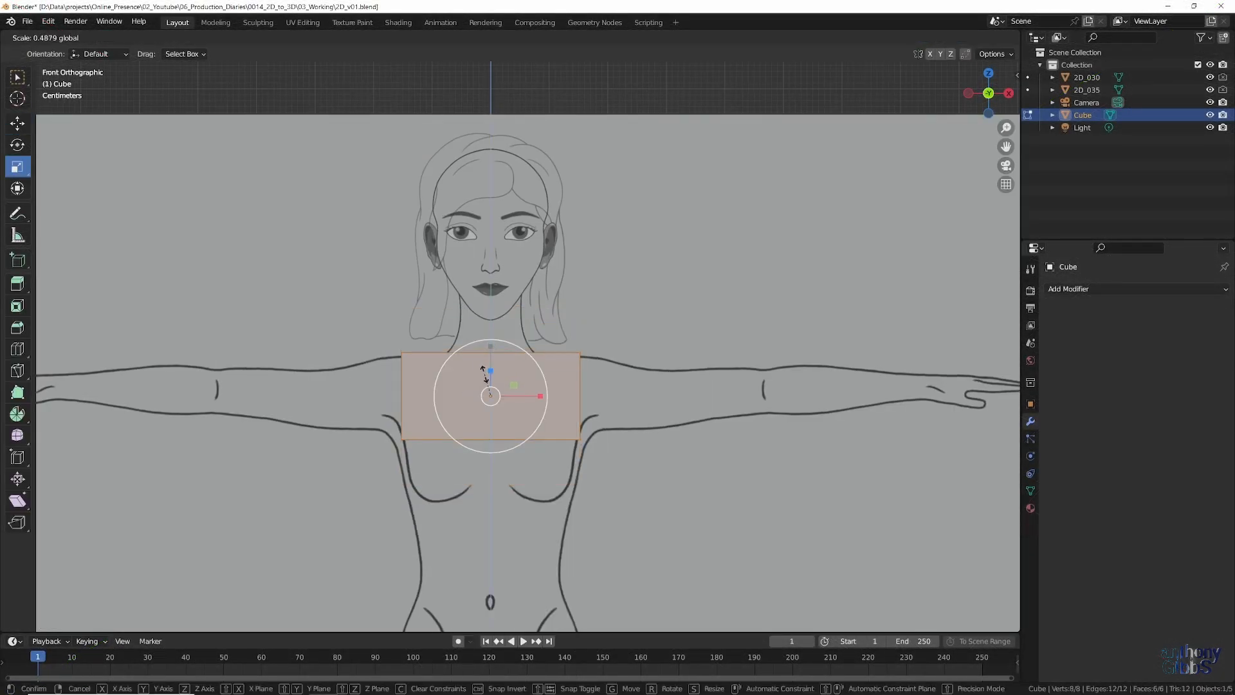
Size a cube over the chest and drag its vertices to follow the side drawing
{"action": "left_click", "coordinate": [1086, 288]}
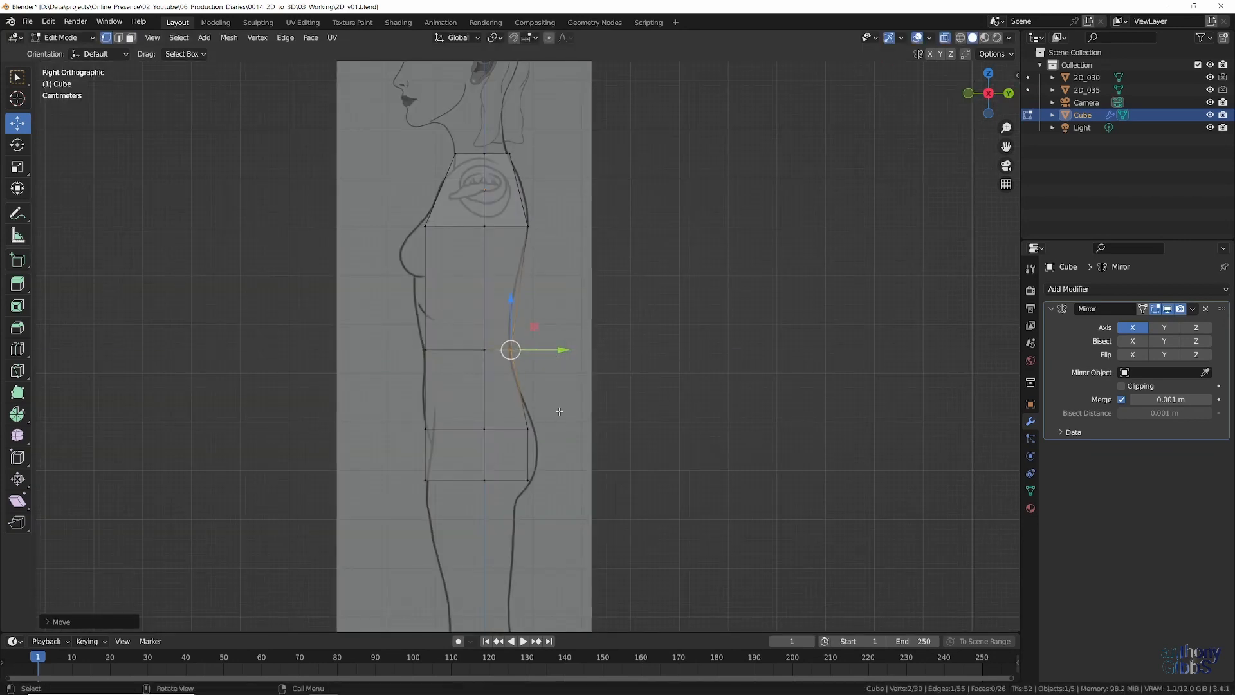
{"action": "left_click_drag", "start_coordinate": [510, 348], "coordinate": [425, 481]}
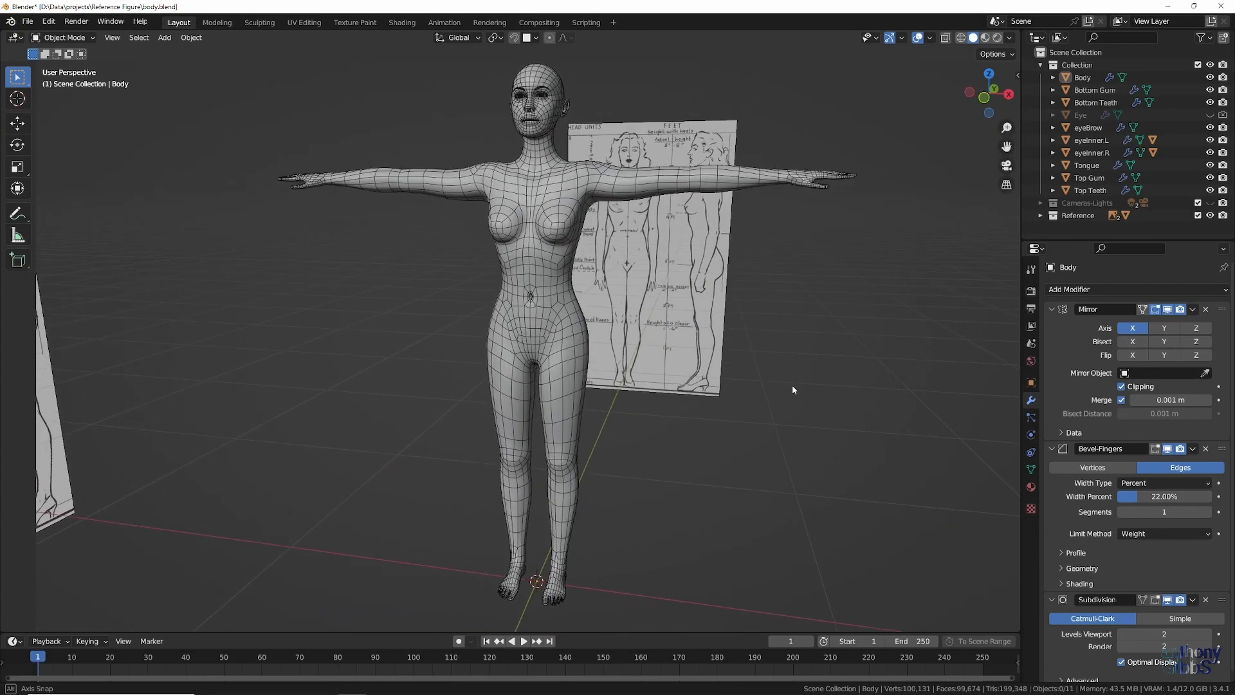
Orbit around the finished body.blend mesh with its Mirror, Bevel and Subdivision modifiers
{"action": "left_click_drag", "start_coordinate": [793, 390], "coordinate": [679, 340]}
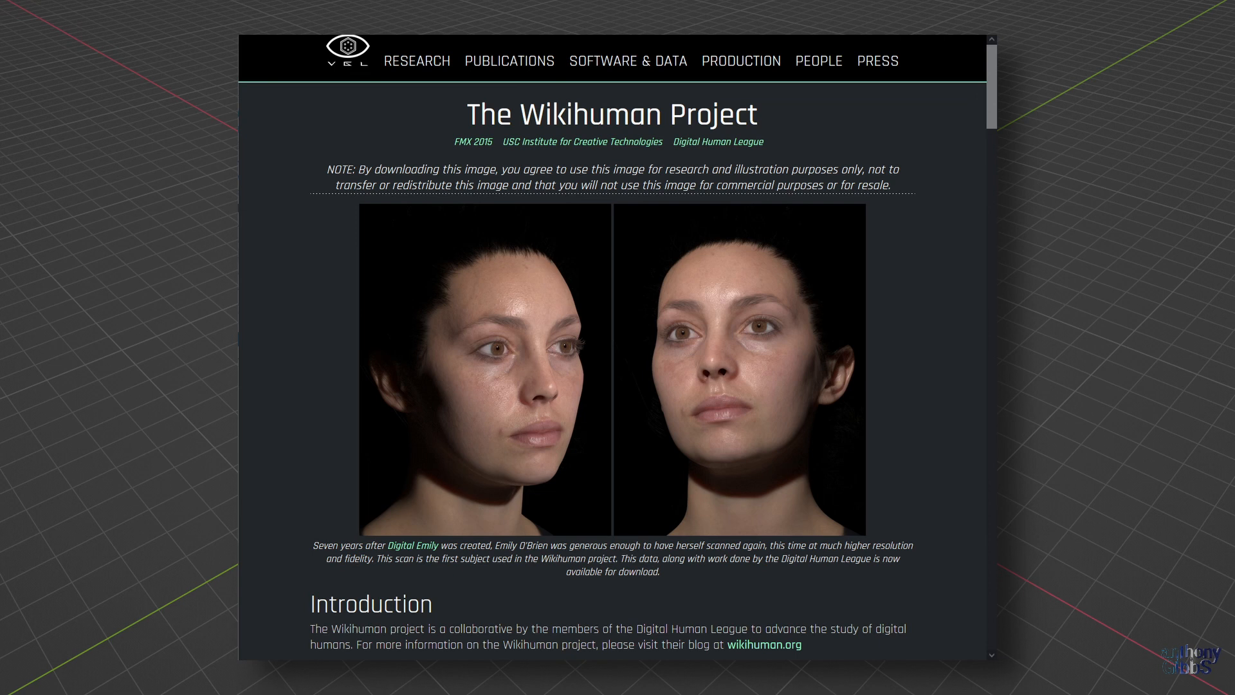
Browse the Wikihuman Project page to the female face scan downloads
{"action": "left_click", "coordinate": [28, 21]}
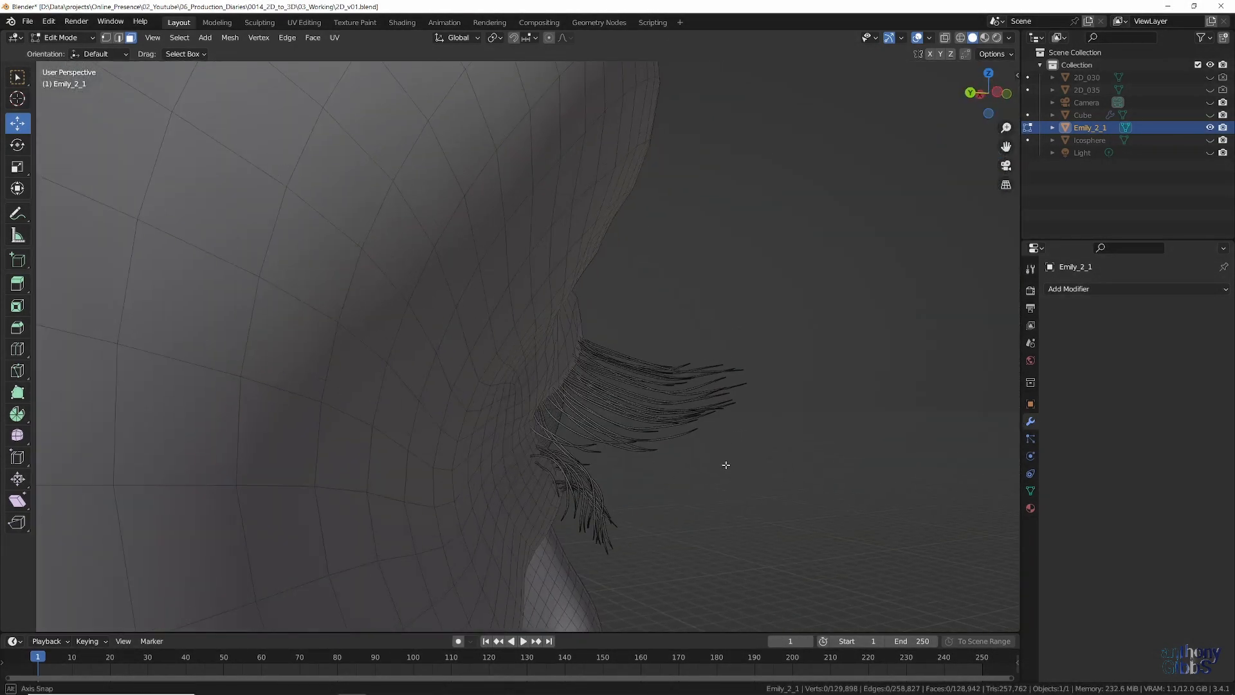
Select the eyelash geometry on the imported Emily_2_1 scan in Edit Mode
{"action": "left_click", "coordinate": [179, 37]}
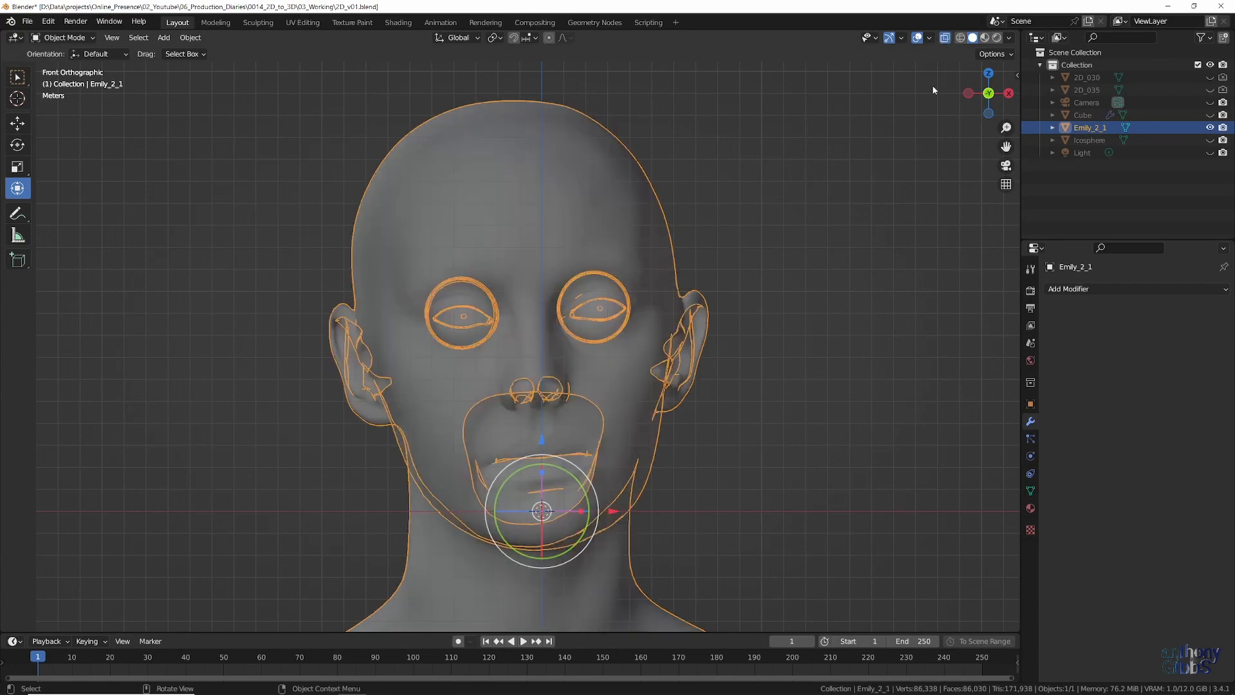
Colour the Emily_2_1 scan teal in the viewport and add a retopology plane
{"action": "key", "text": "r"}
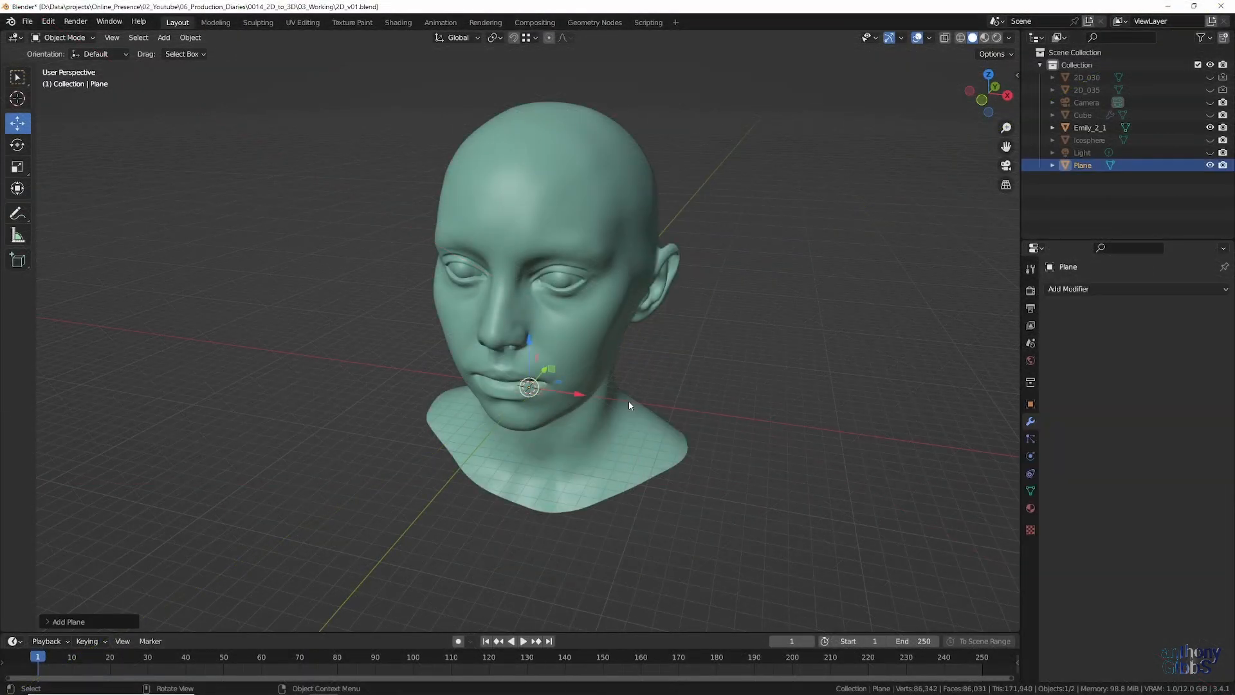
Enter Edit Mode on the plane and bridge the two eye edge loops into faces
{"action": "key", "text": "Tab"}
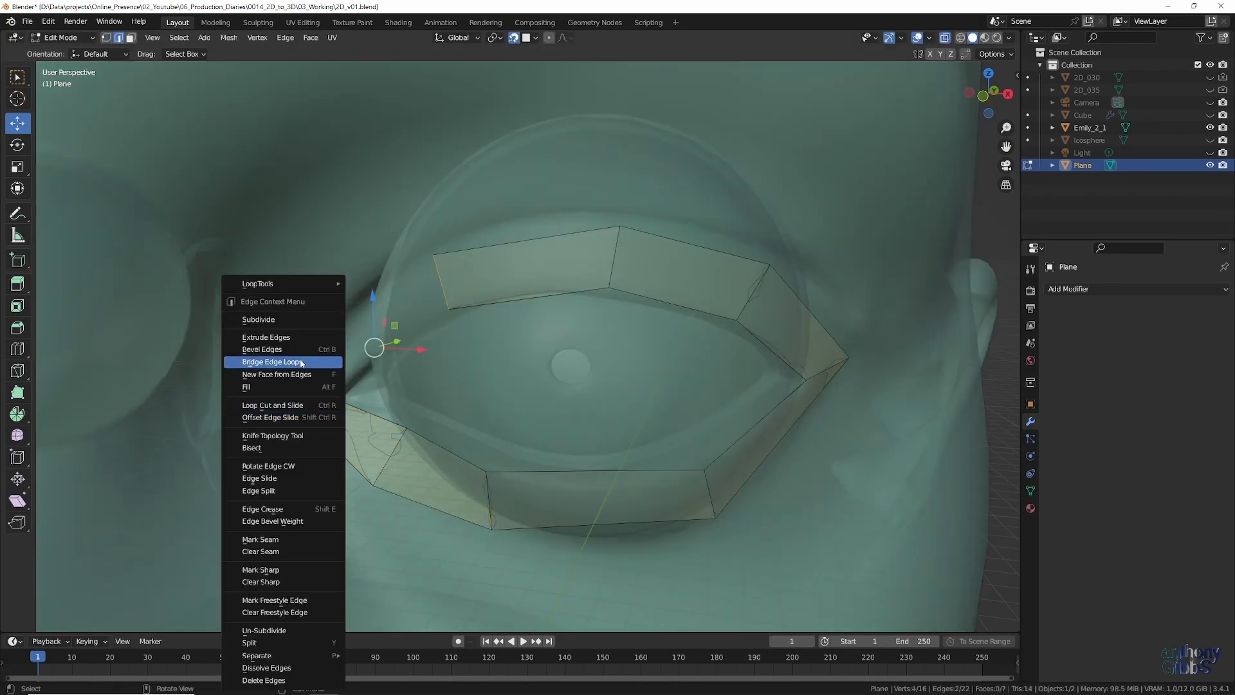
{"action": "left_click", "coordinate": [270, 362]}
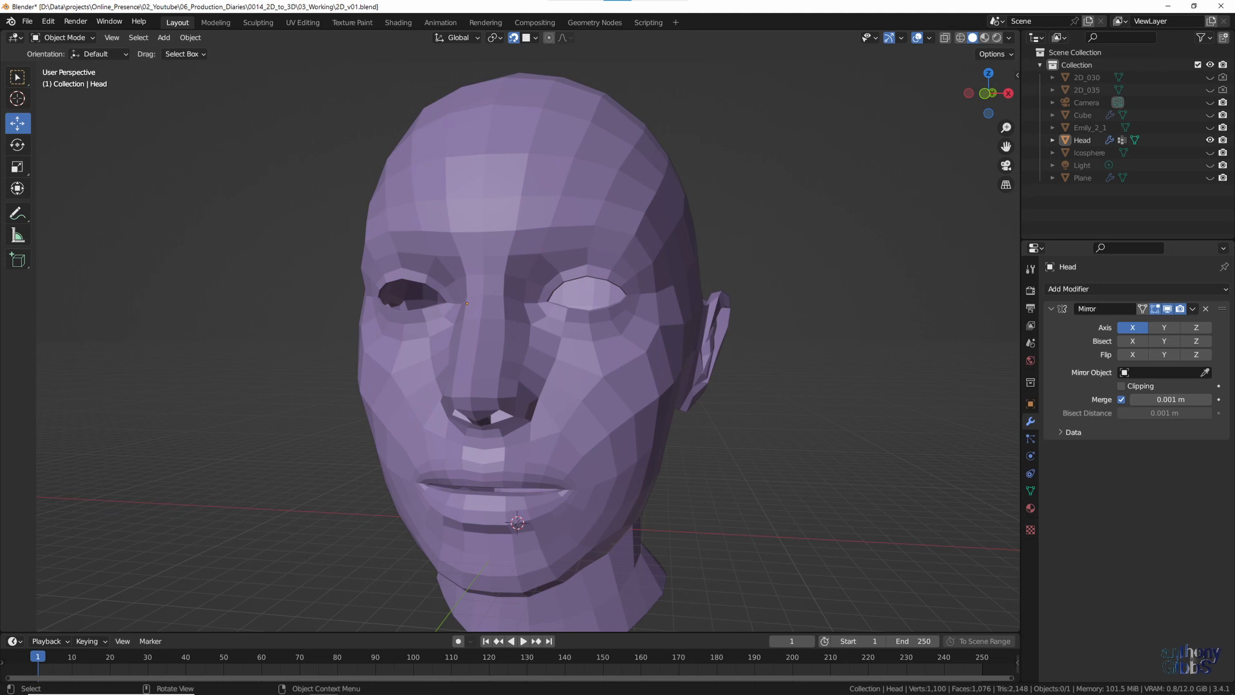
Add a Subdivision Surface modifier to the Head mesh
{"action": "left_click", "coordinate": [1069, 288]}
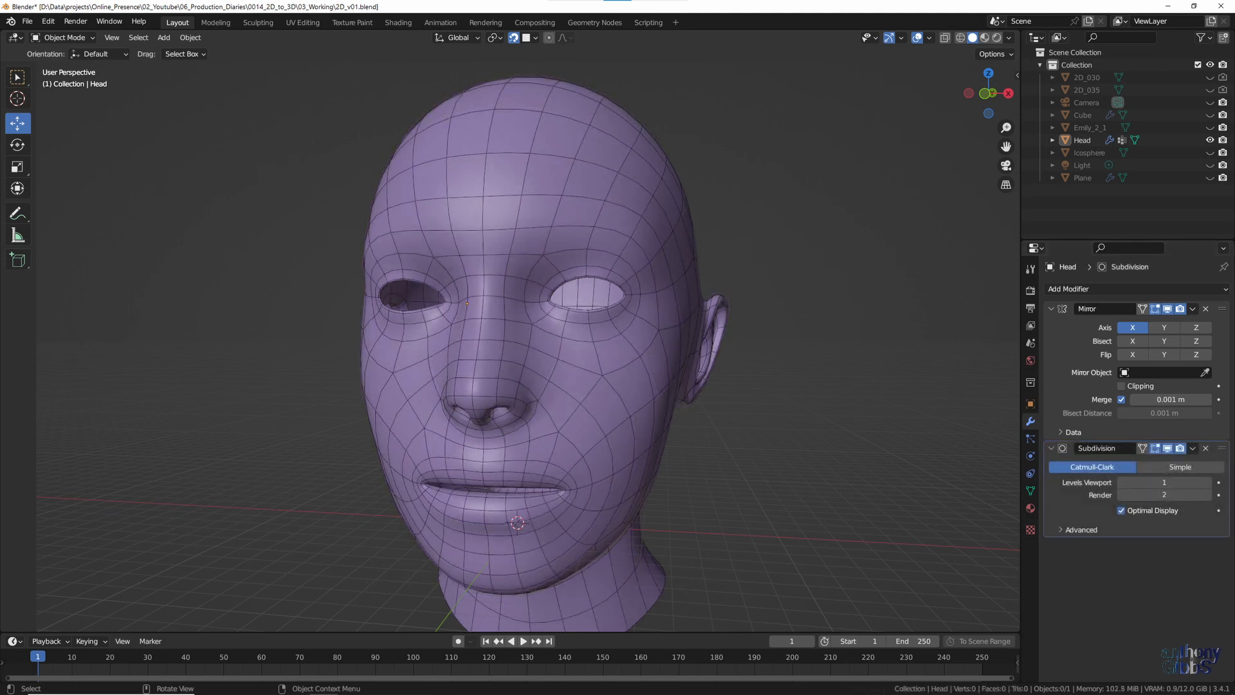